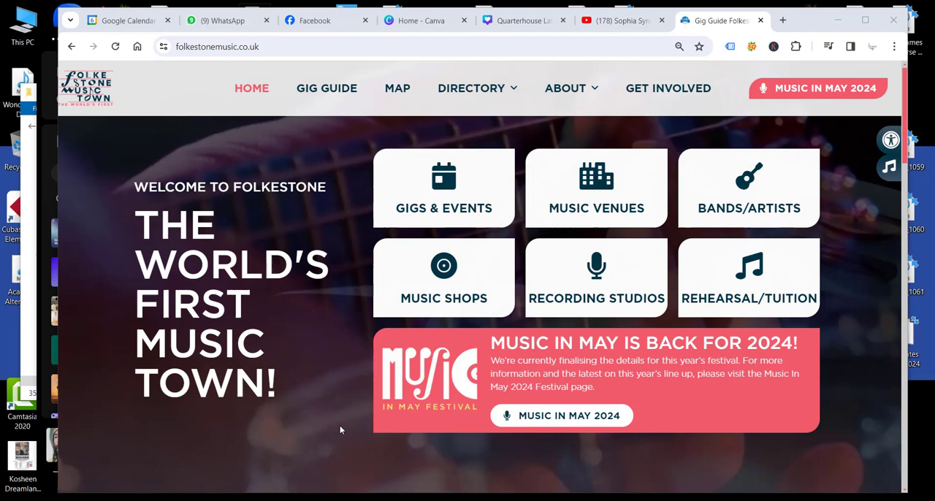
# Open the Gig Guide's Submit an Event form.
pyautogui.click(327, 88)
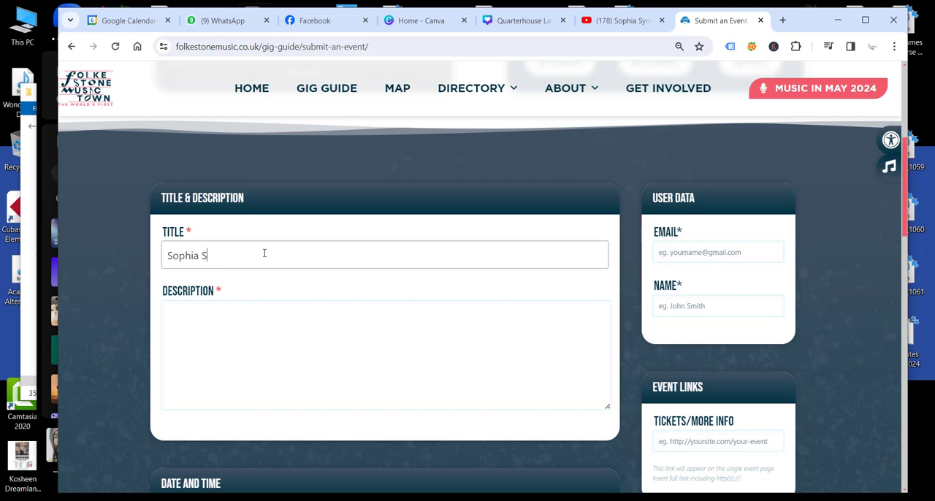
# Complete the title 'Sophia Syndicate - Quarterhouse' and bring up the Quarterhouse Lates Canva poster.
pyautogui.write('yndicate - Quarterhouse')
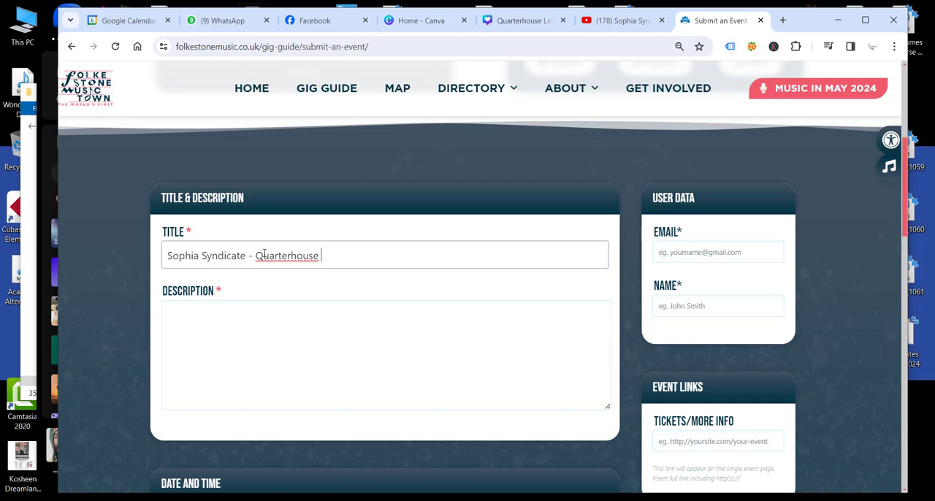
pyautogui.click(522, 19)
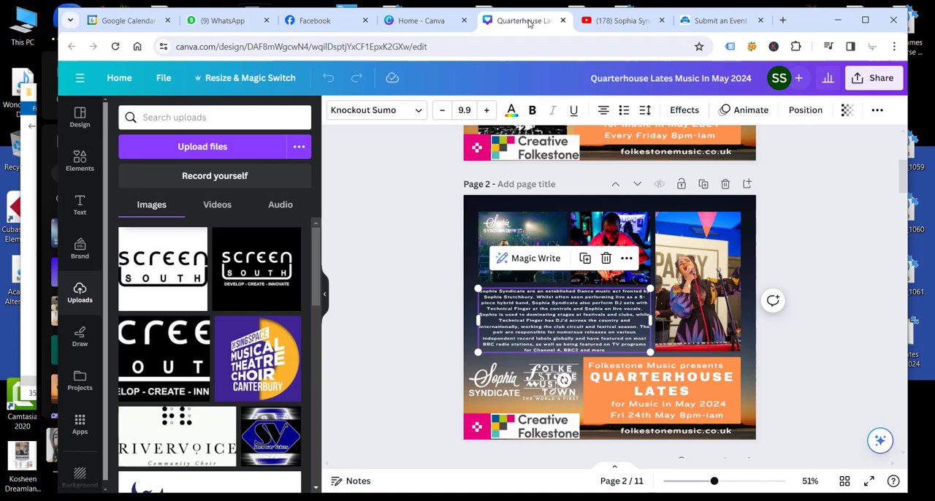
# Select the act's bio text on the Quarterhouse Lates poster.
pyautogui.click(716, 20)
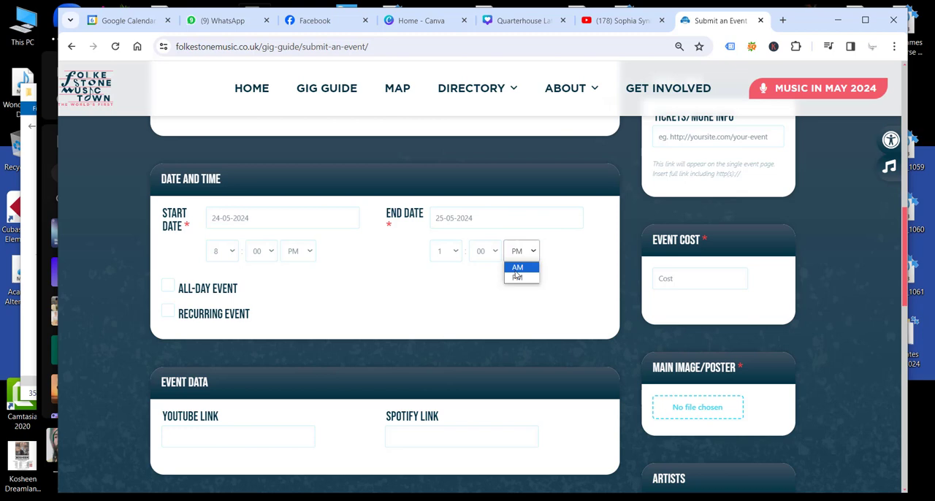
# Set the end time to 1:00 AM and paste the band's YouTube and Spotify links.
pyautogui.click(622, 20)
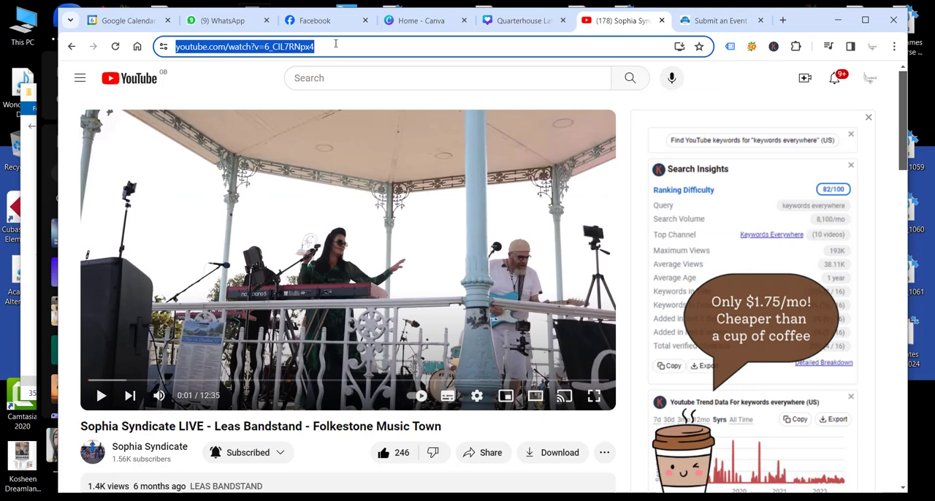
pyautogui.click(719, 20)
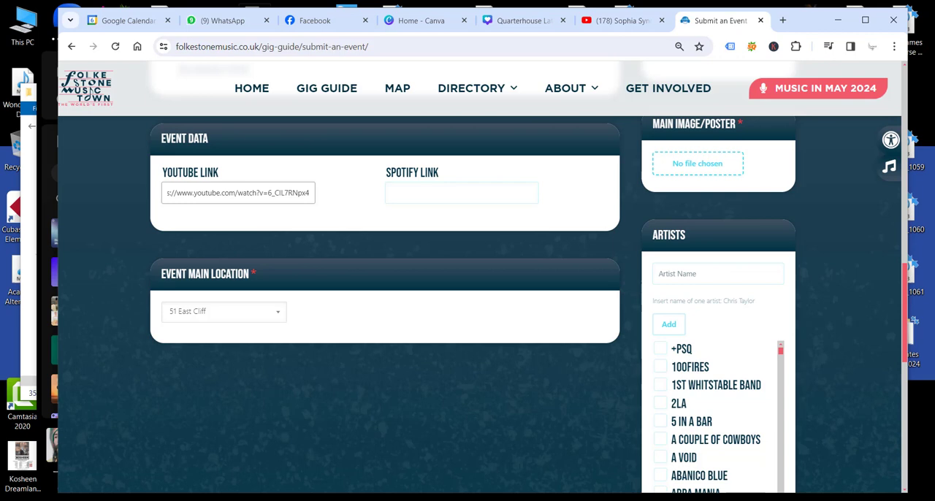
pyautogui.click(461, 192)
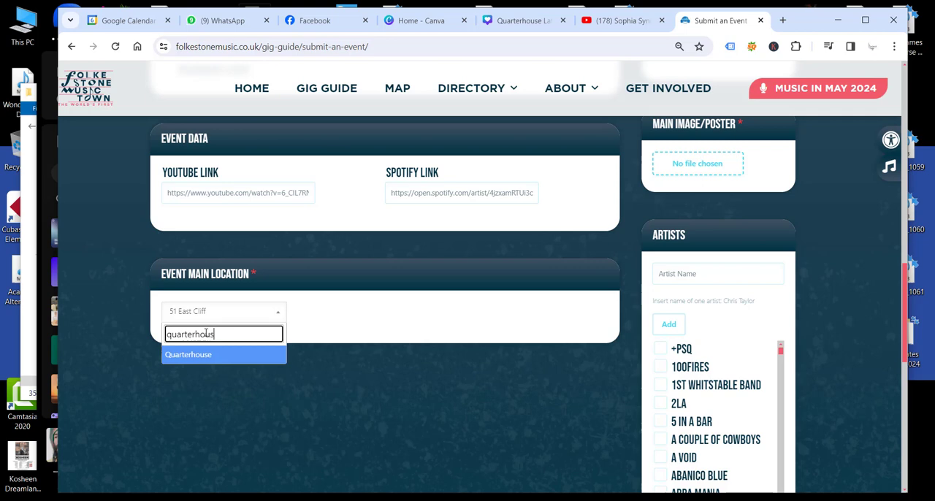
# Choose Quarterhouse from the Event Main Location results.
pyautogui.click(188, 355)
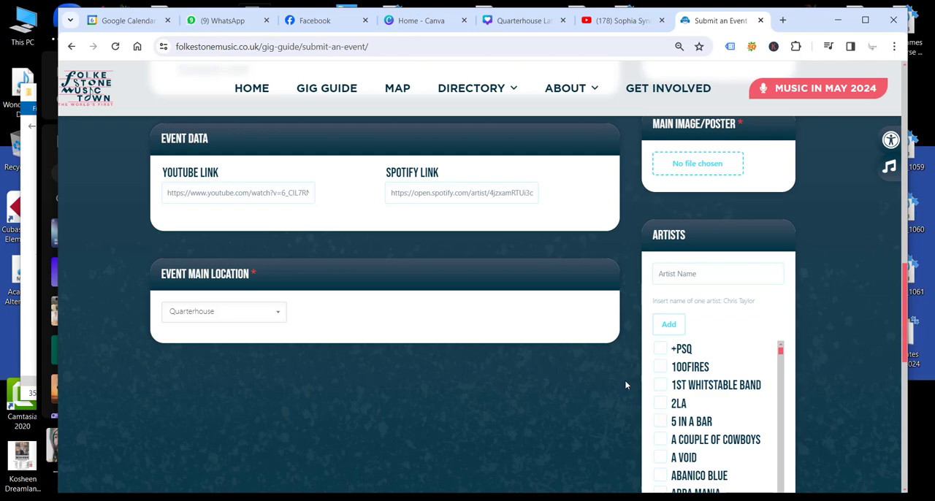
pyautogui.scroll(3)
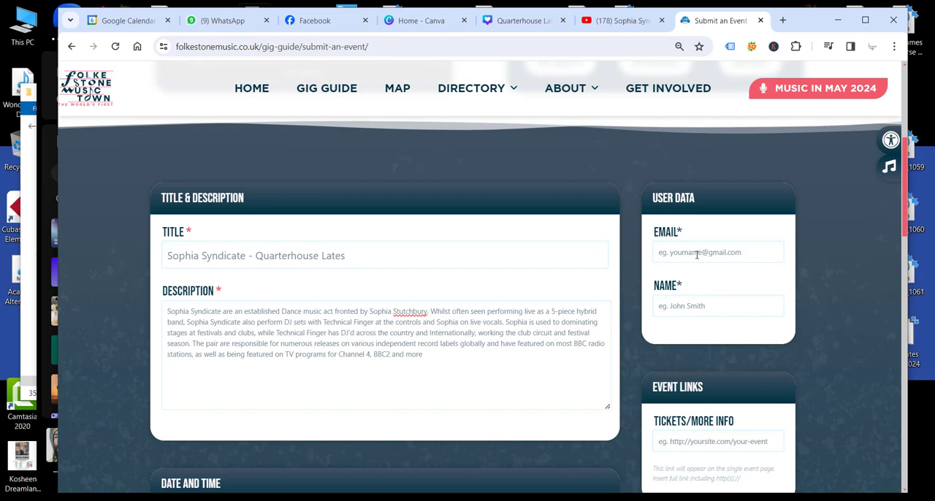
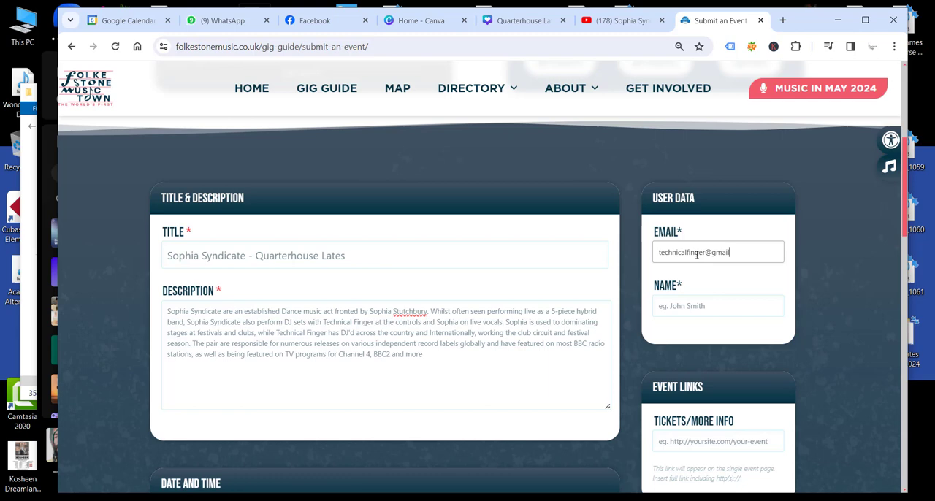
pyautogui.scroll(-3)
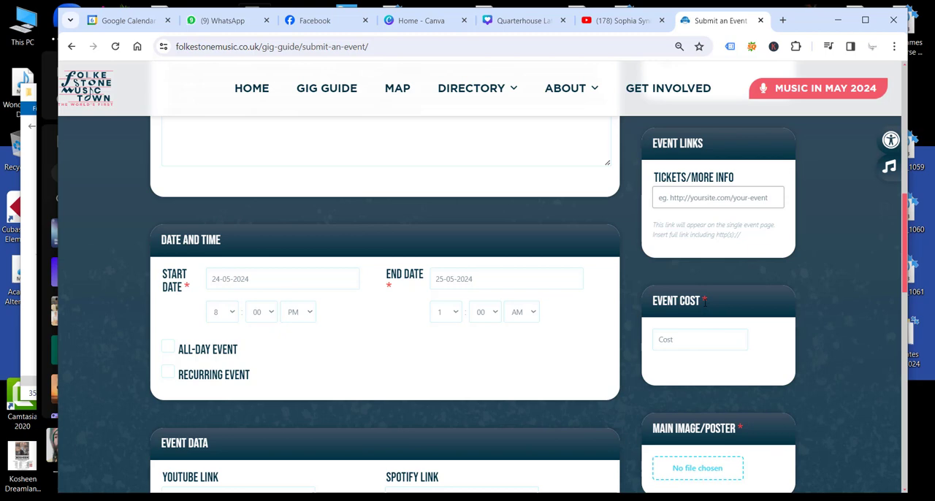
pyautogui.scroll(-3)
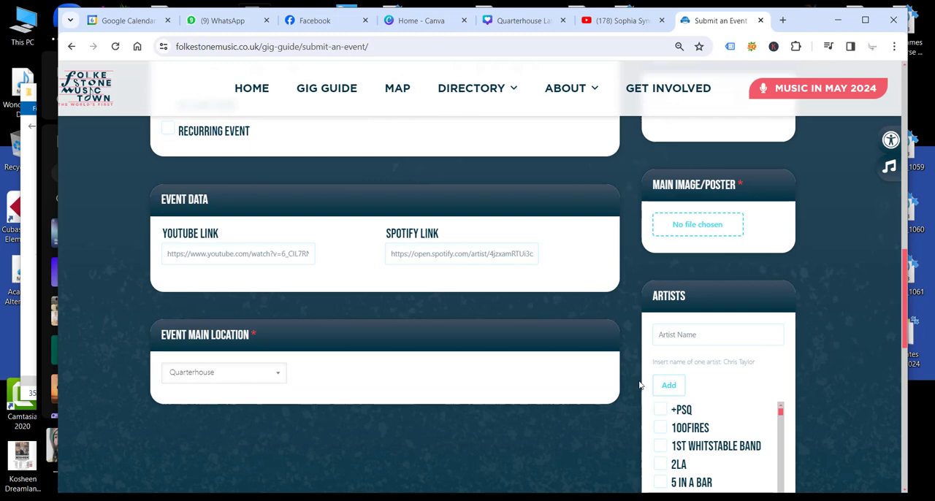
# Upload the poster image from the QH Lates MiM 2024 folder as Main Image/Poster.
pyautogui.click(697, 224)
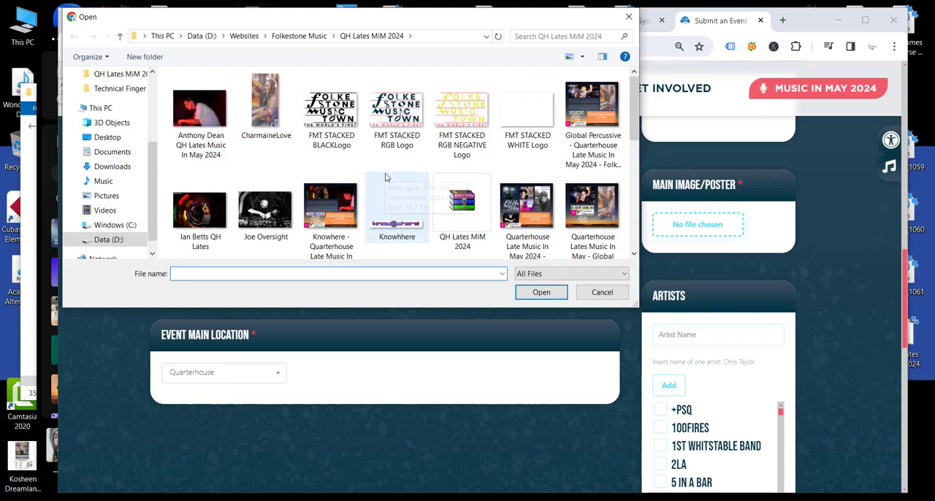
pyautogui.click(602, 292)
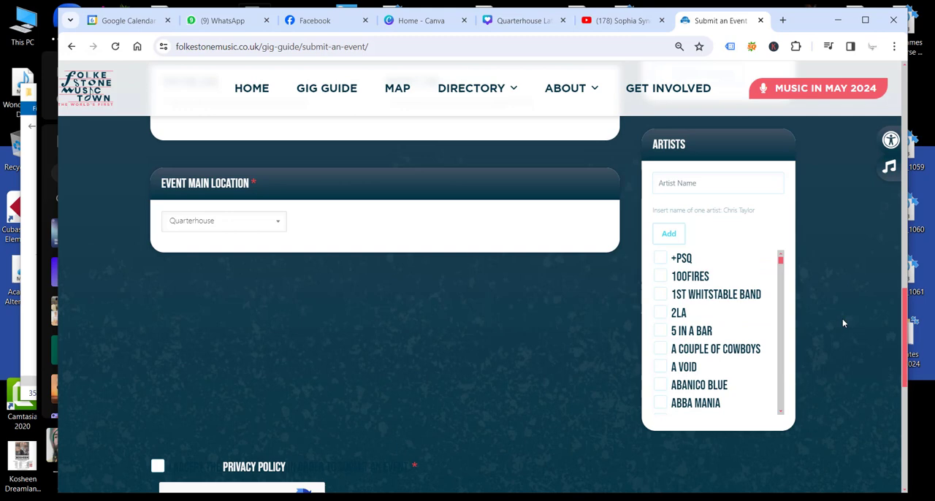
# Tick Sophia Syndicate under Artists, confirm privacy and reCAPTCHA, and submit the event.
pyautogui.scroll(-3)
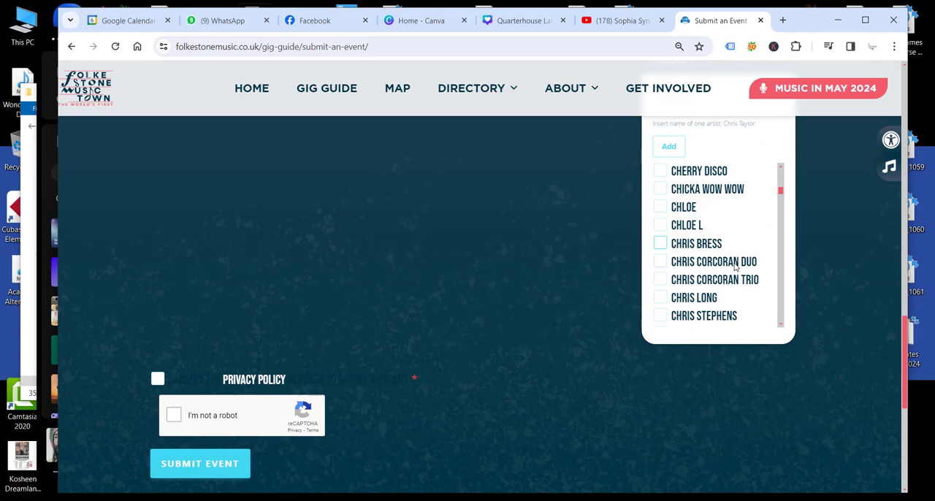
pyautogui.scroll(-3)
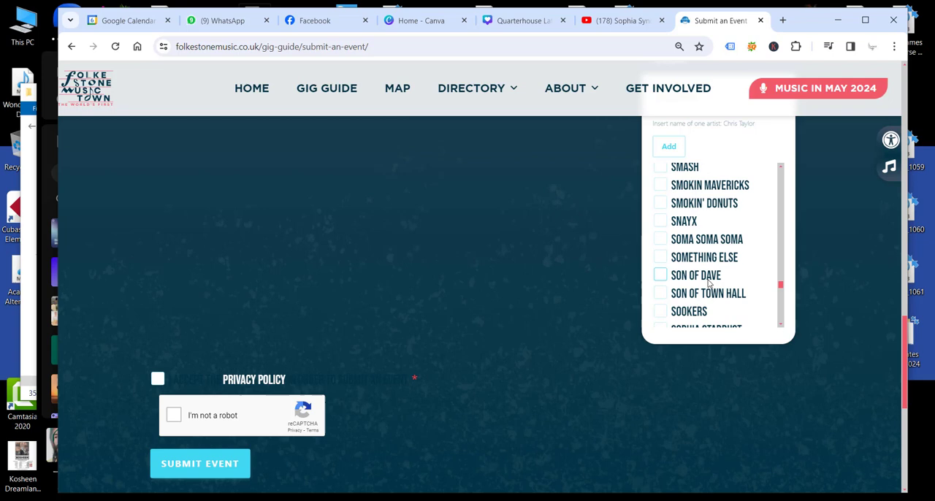
pyautogui.click(659, 243)
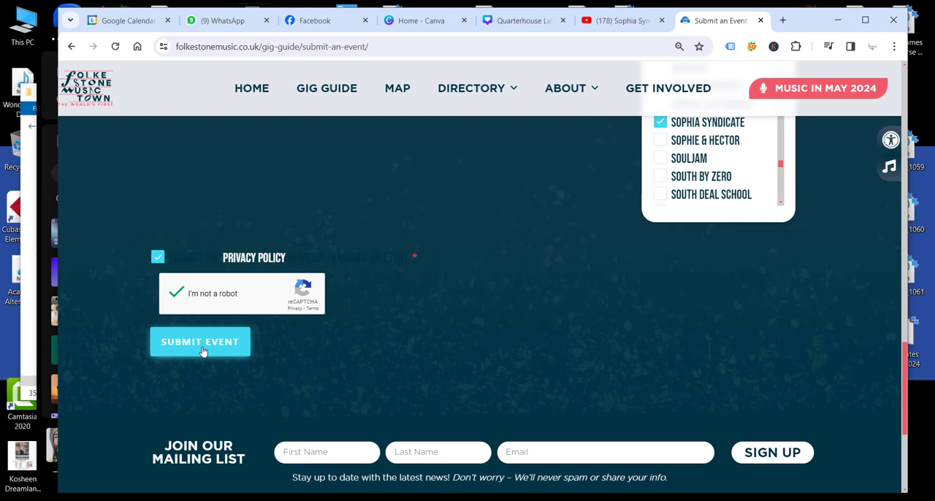
pyautogui.click(200, 342)
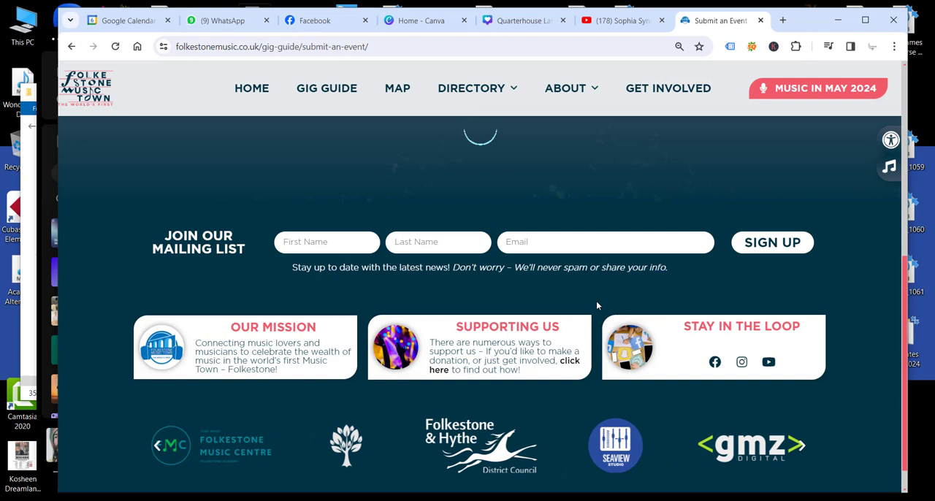